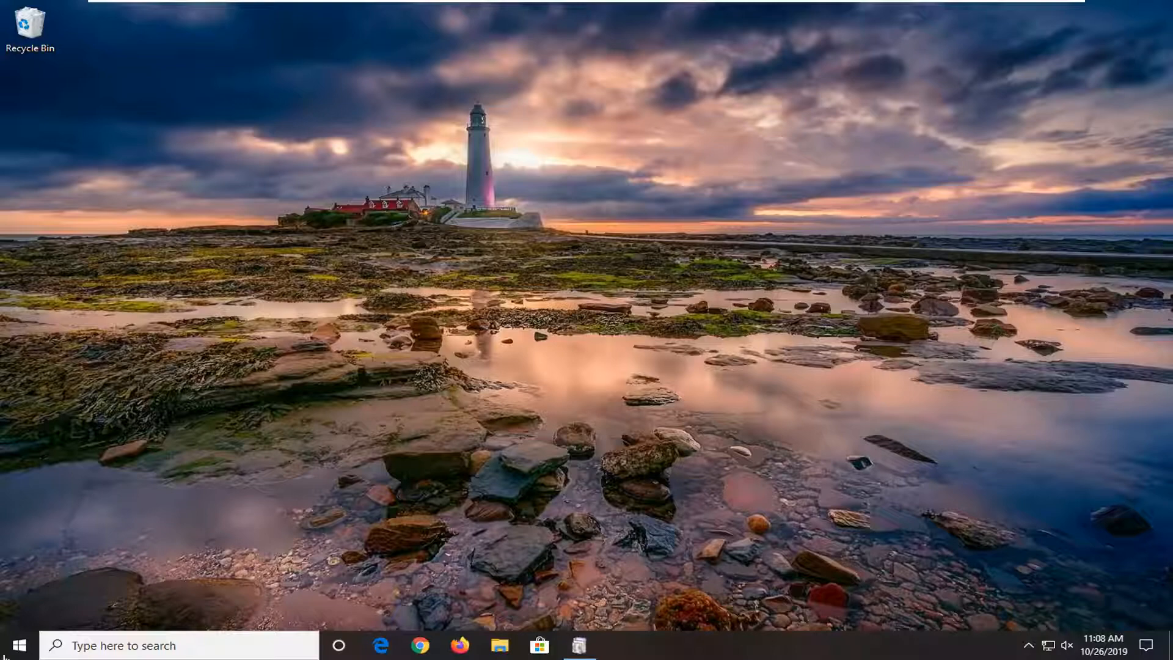
Step: Search 'file explorer' in the taskbar and launch File Explorer at Quick access
type("file explorer")
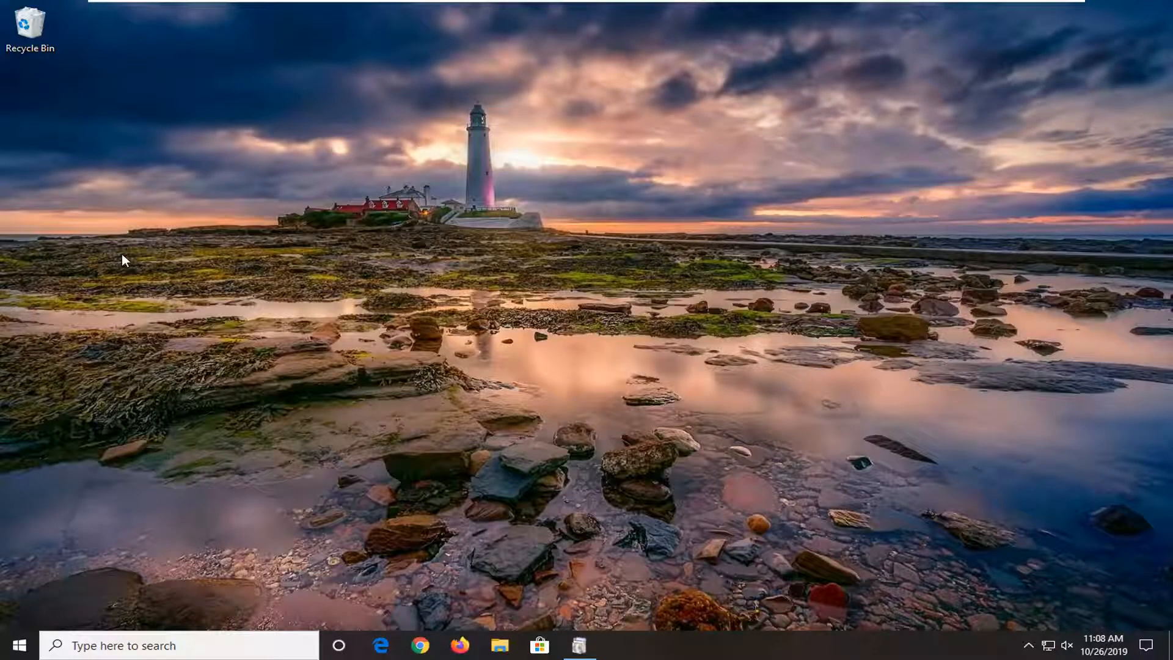
left_click(500, 645)
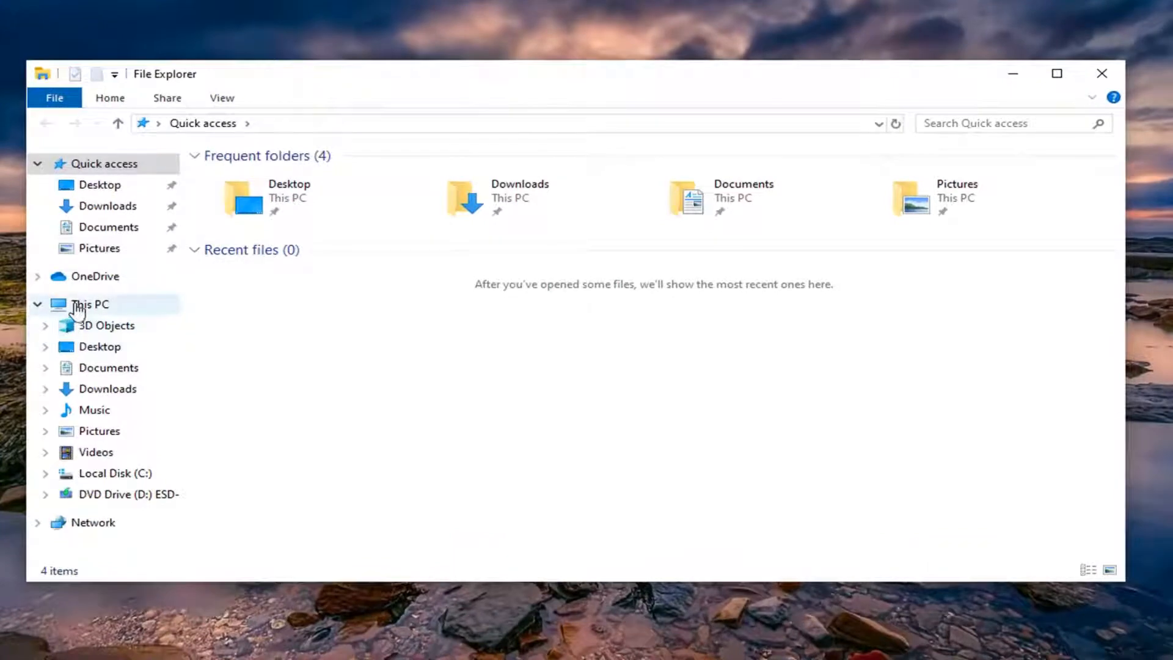
Step: Open Local Disk (C:) from This PC and turn on Hidden items to reveal ProgramData
left_click(90, 303)
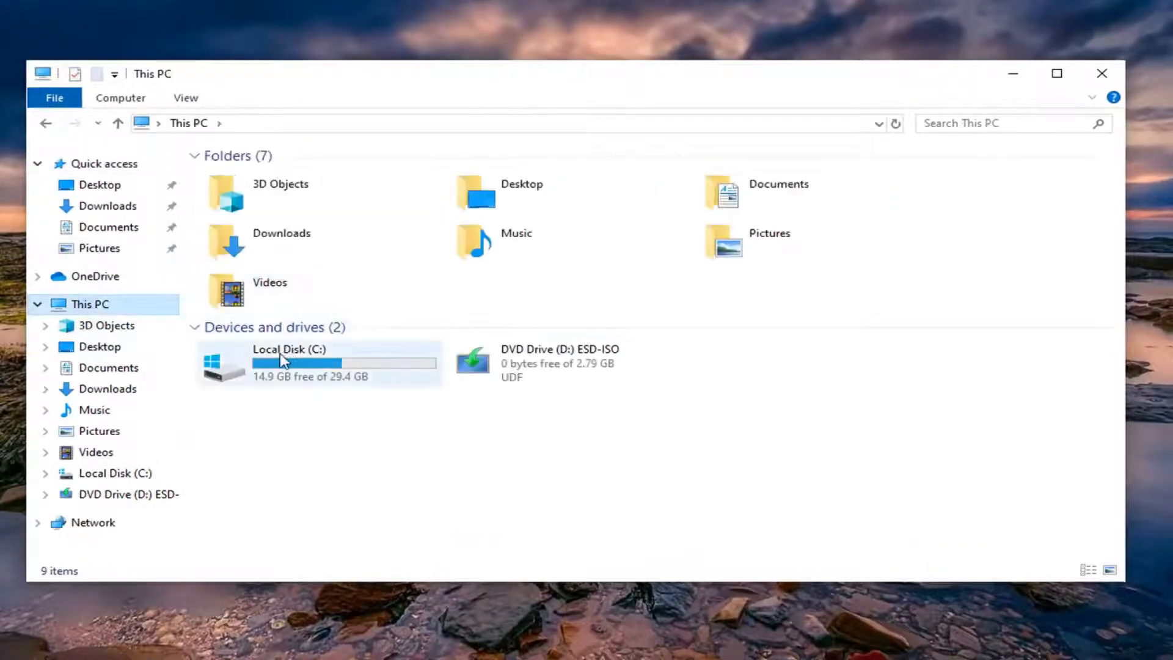
mouse_move(284, 363)
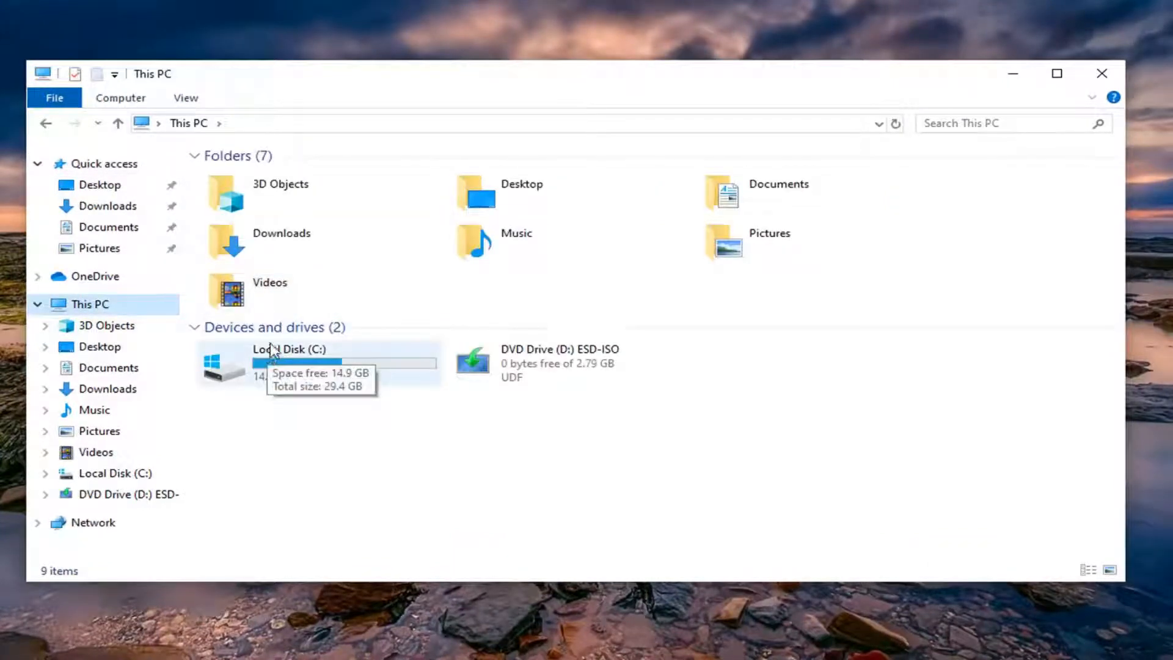
mouse_move(217, 373)
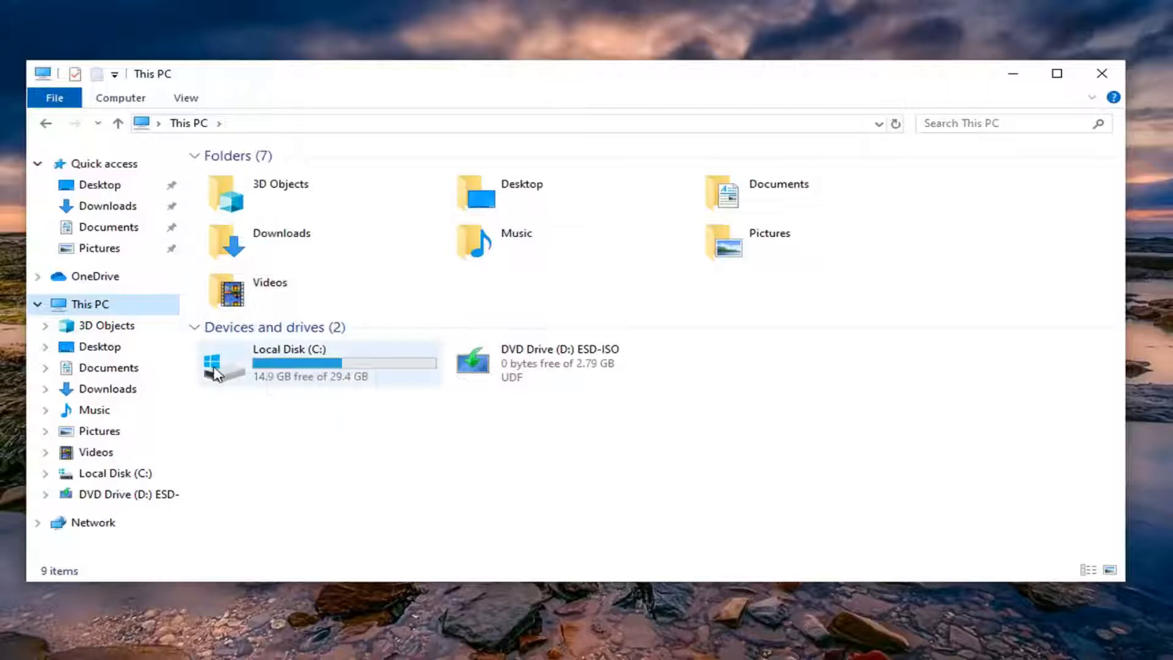
mouse_move(225, 377)
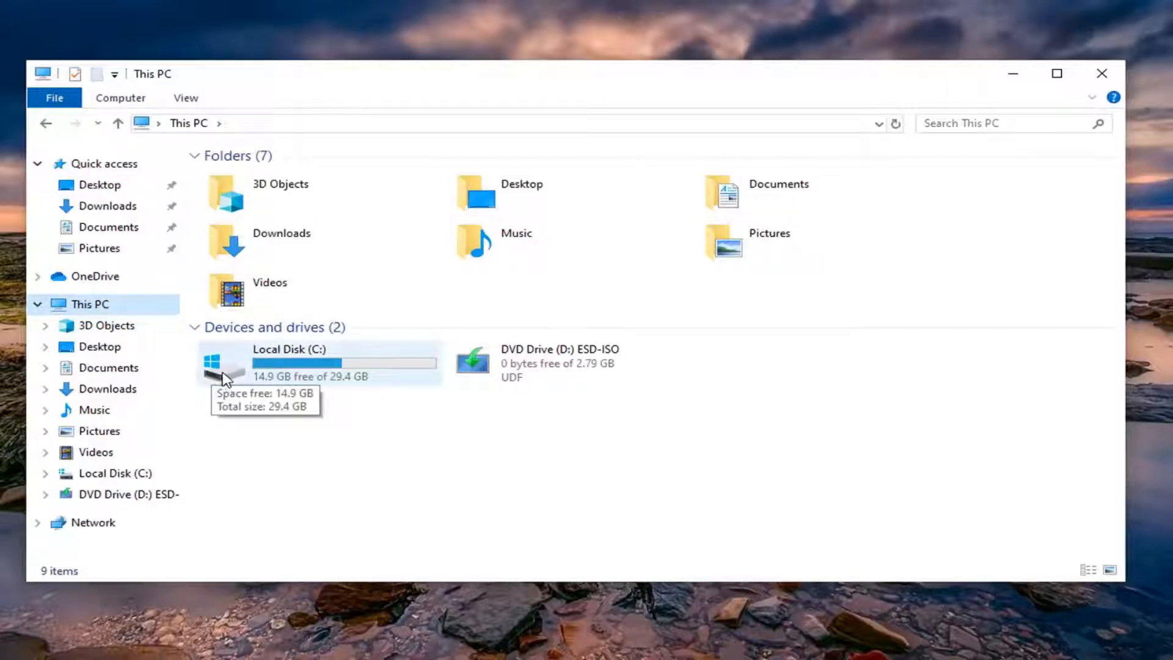
left_click(289, 363)
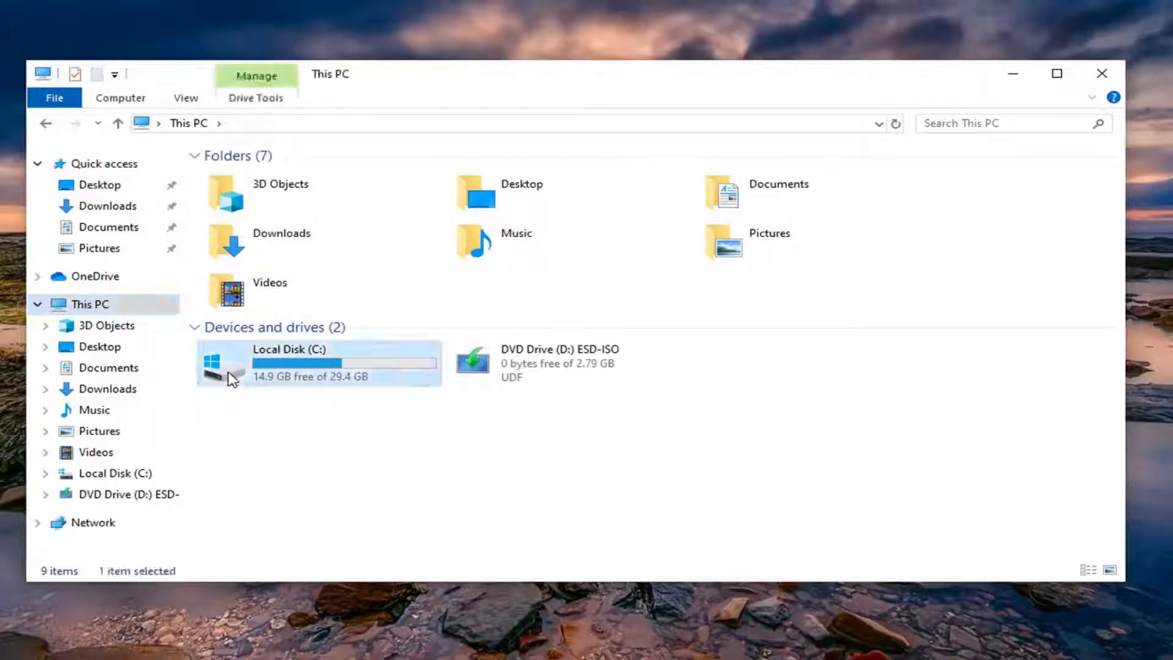
double_click(288, 363)
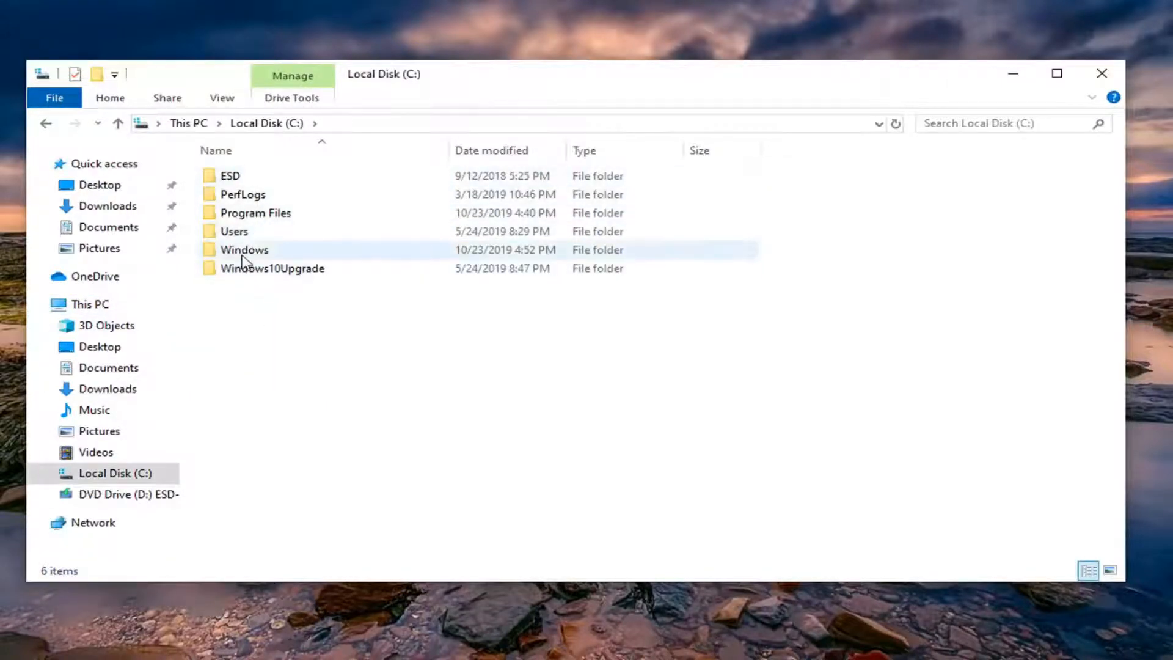
mouse_move(244, 249)
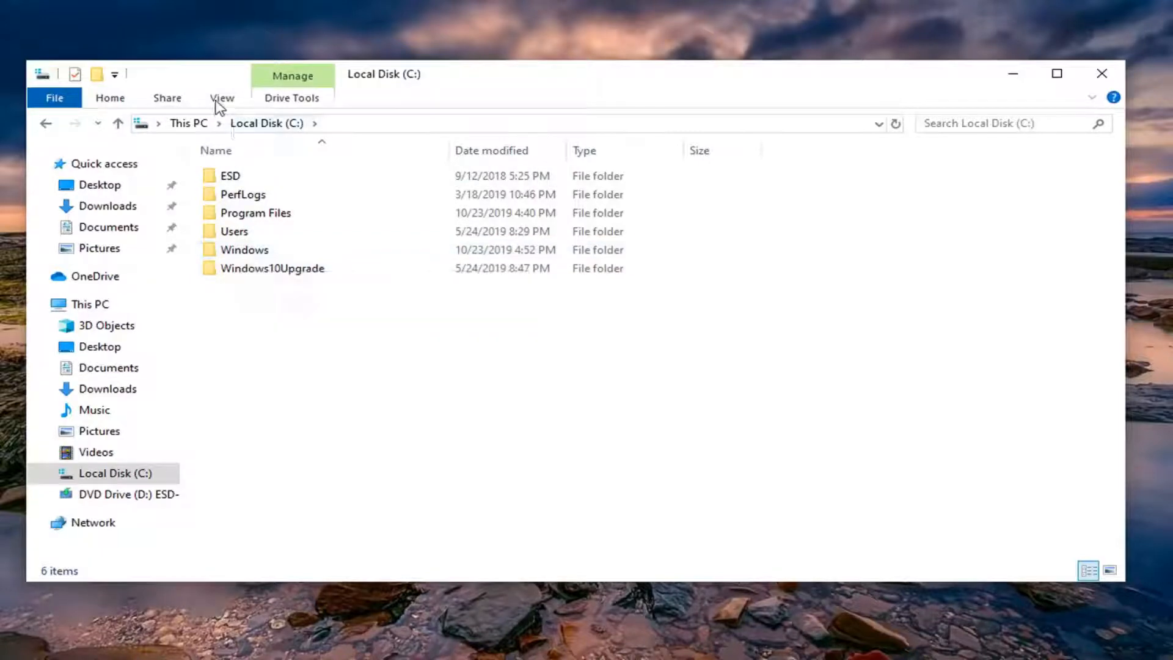
left_click(223, 97)
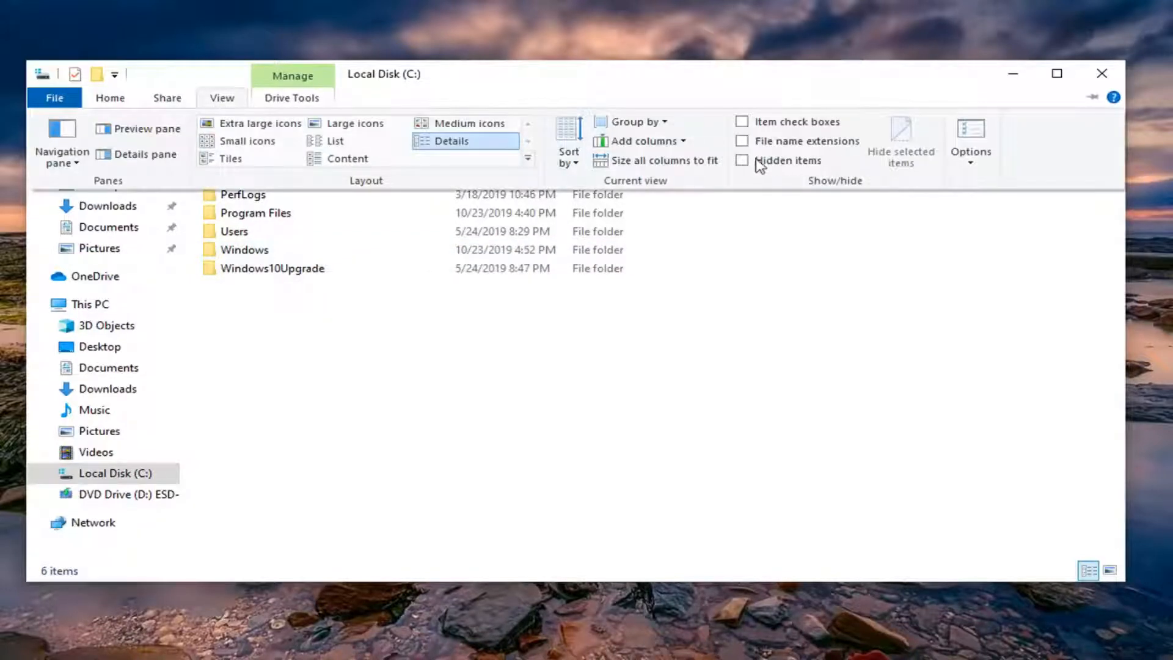
left_click(743, 160)
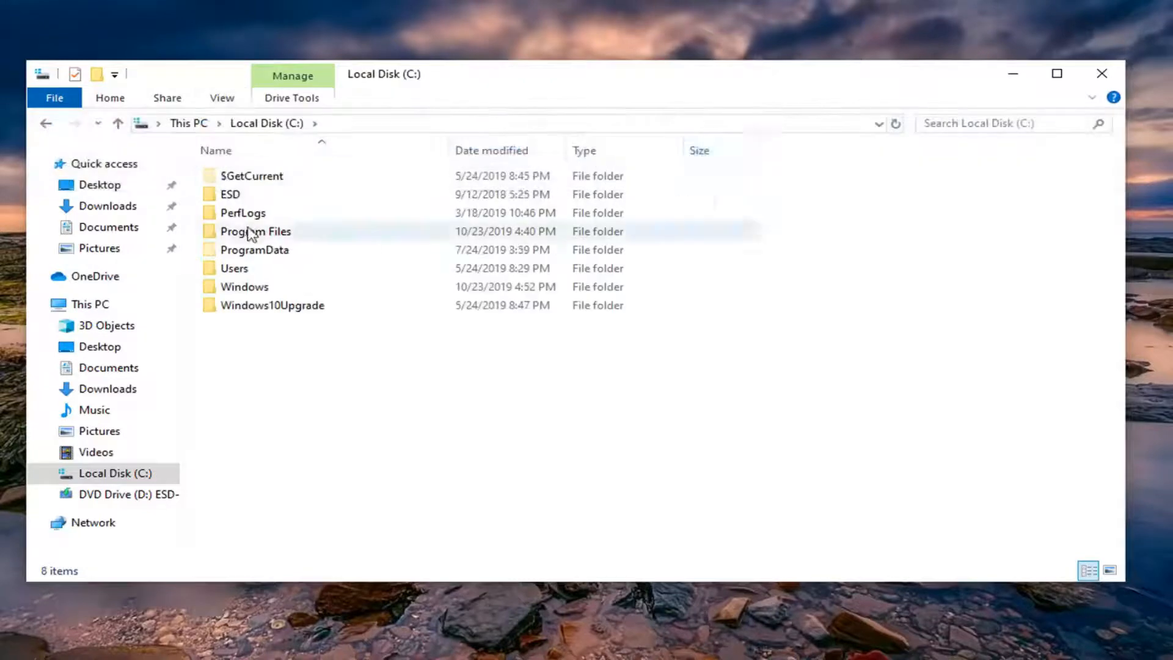
mouse_move(254, 249)
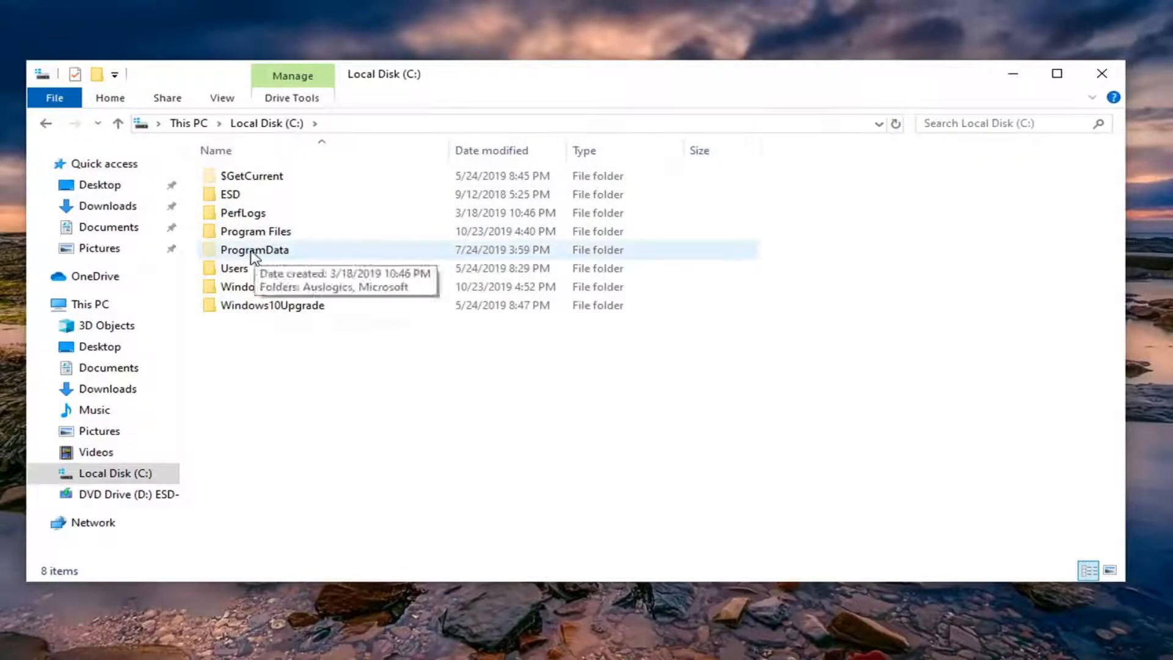
Step: Navigate to ProgramData\Microsoft\Windows\Start Menu\Programs to list the app shortcuts
double_click(254, 249)
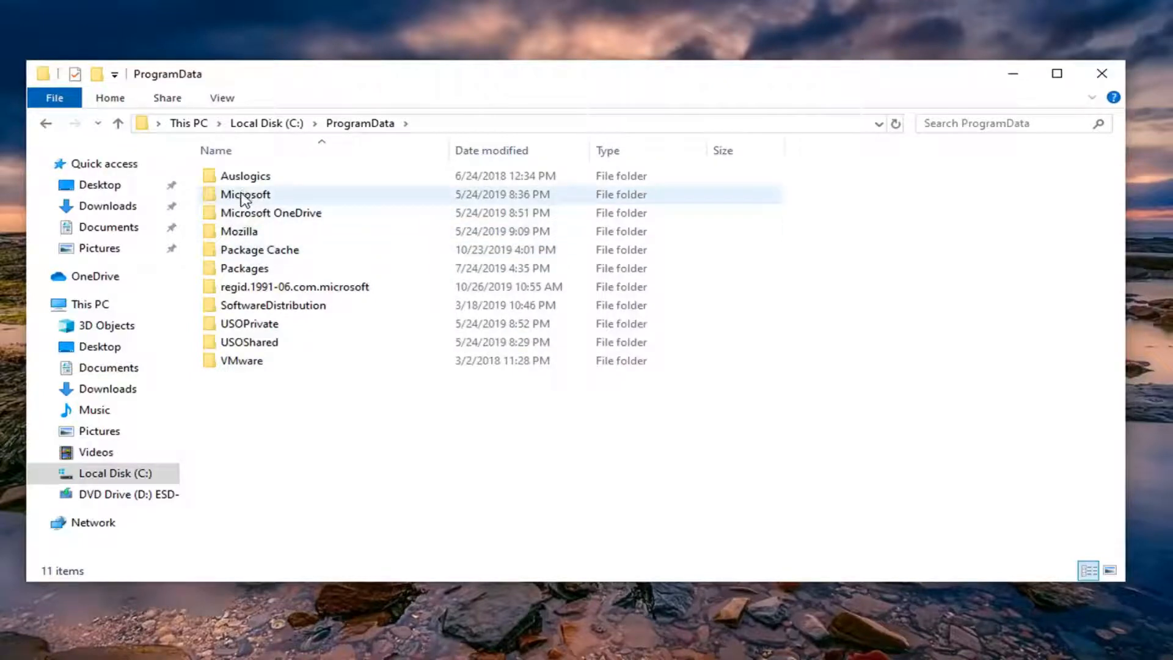
double_click(245, 194)
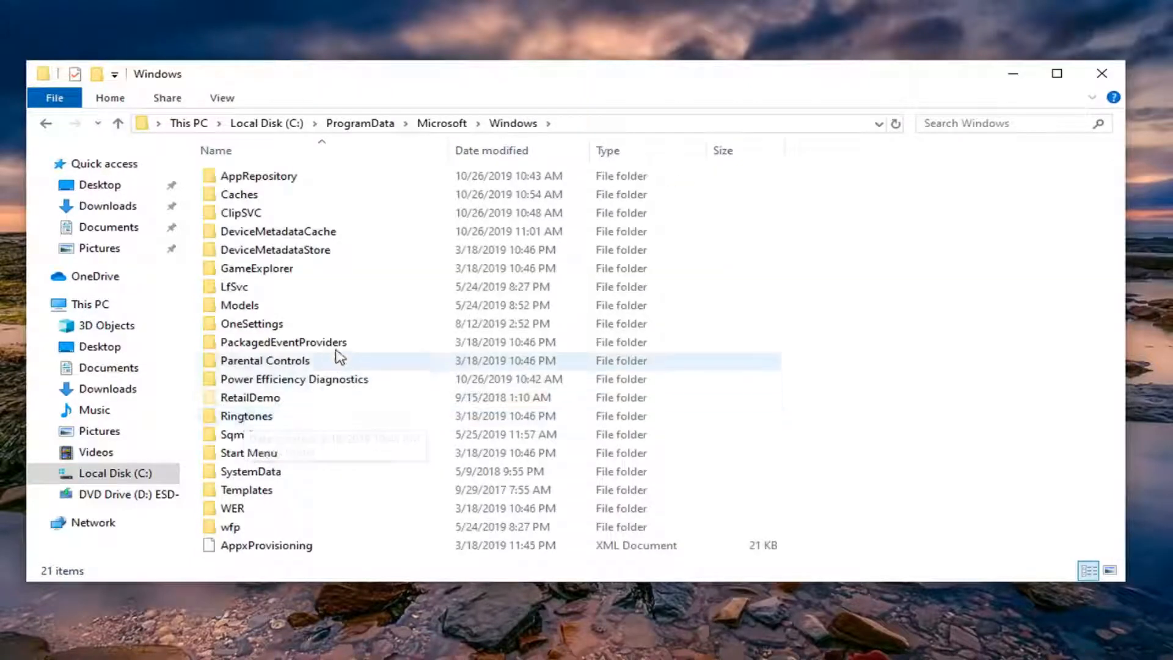
left_click(249, 453)
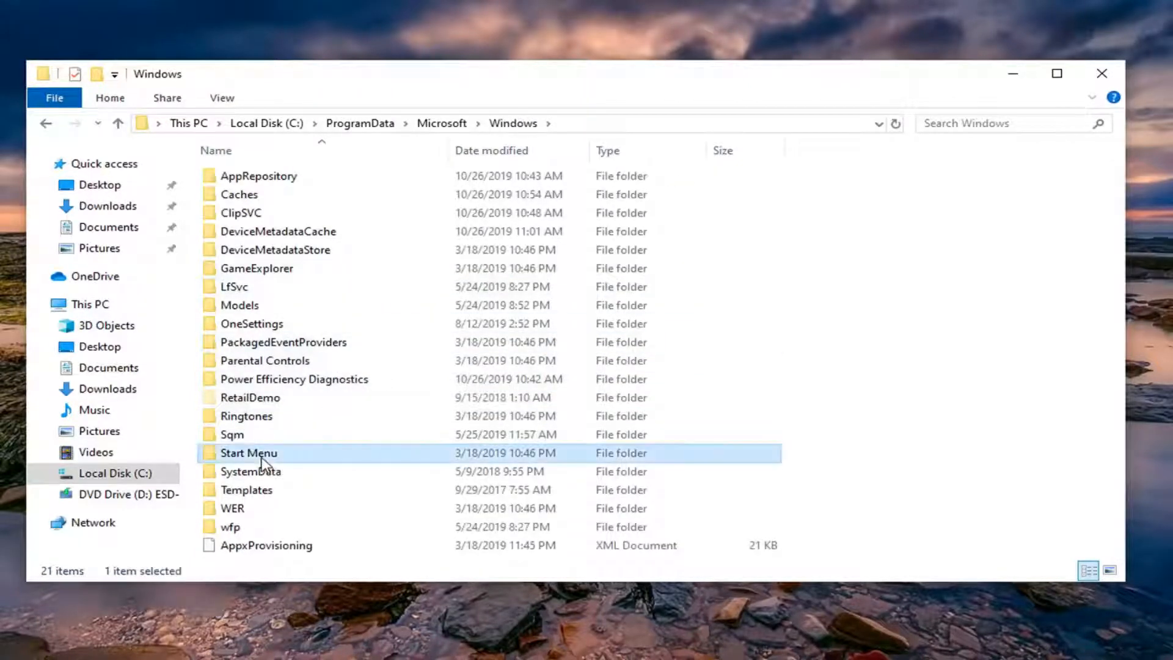
double_click(249, 453)
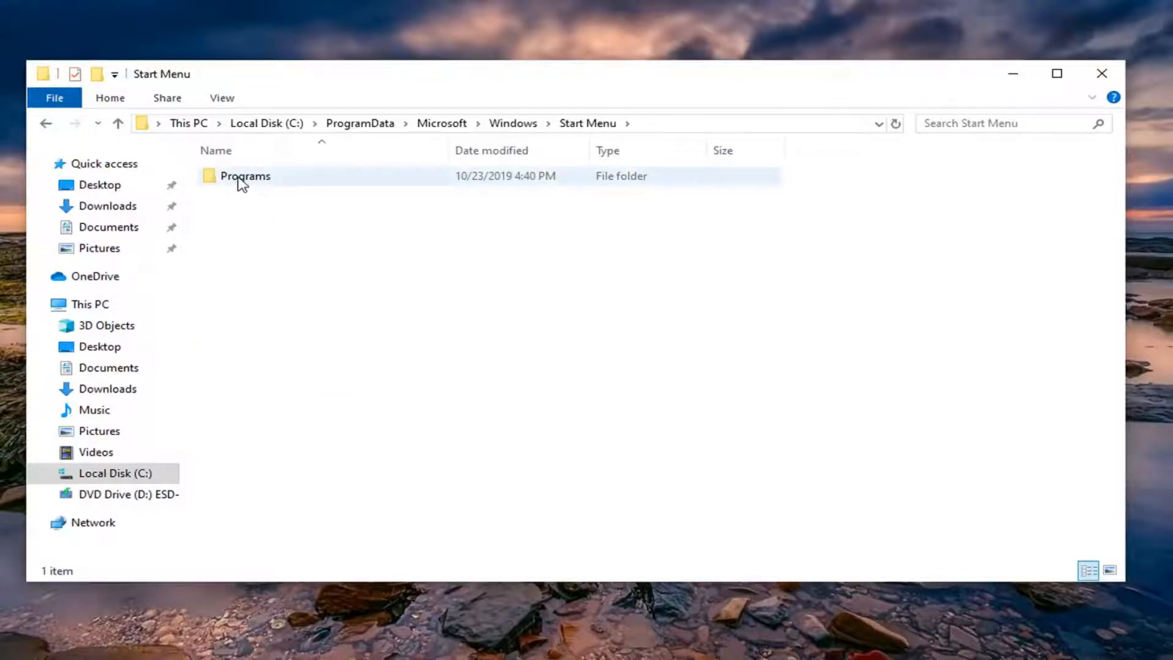
double_click(244, 175)
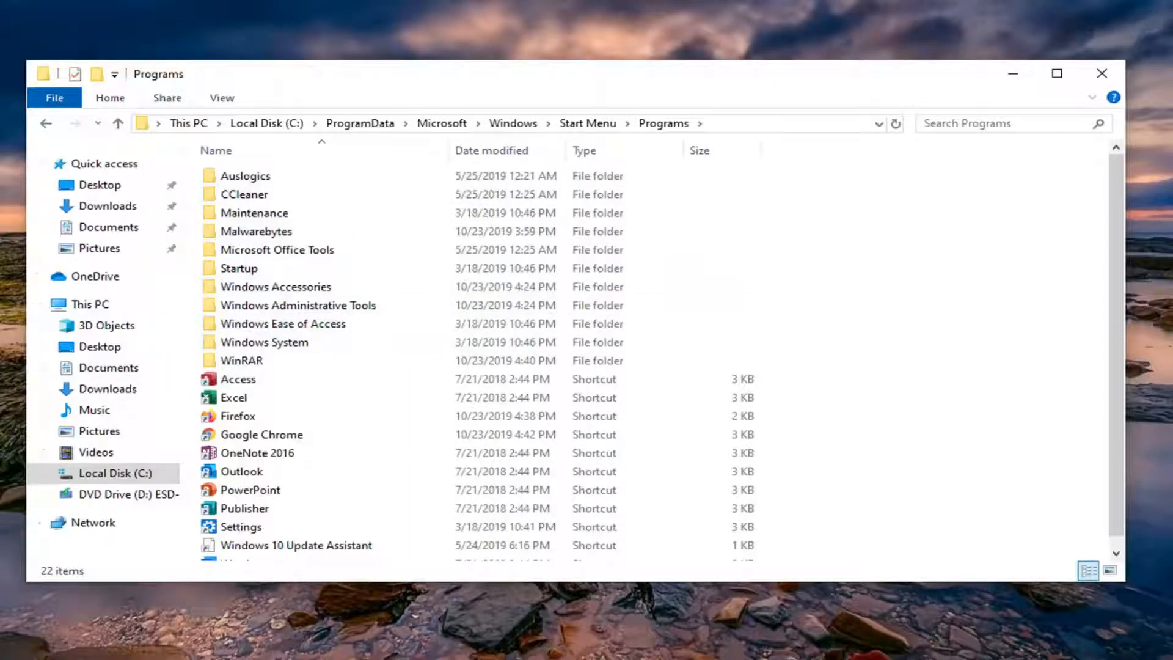
scroll("down", 3)
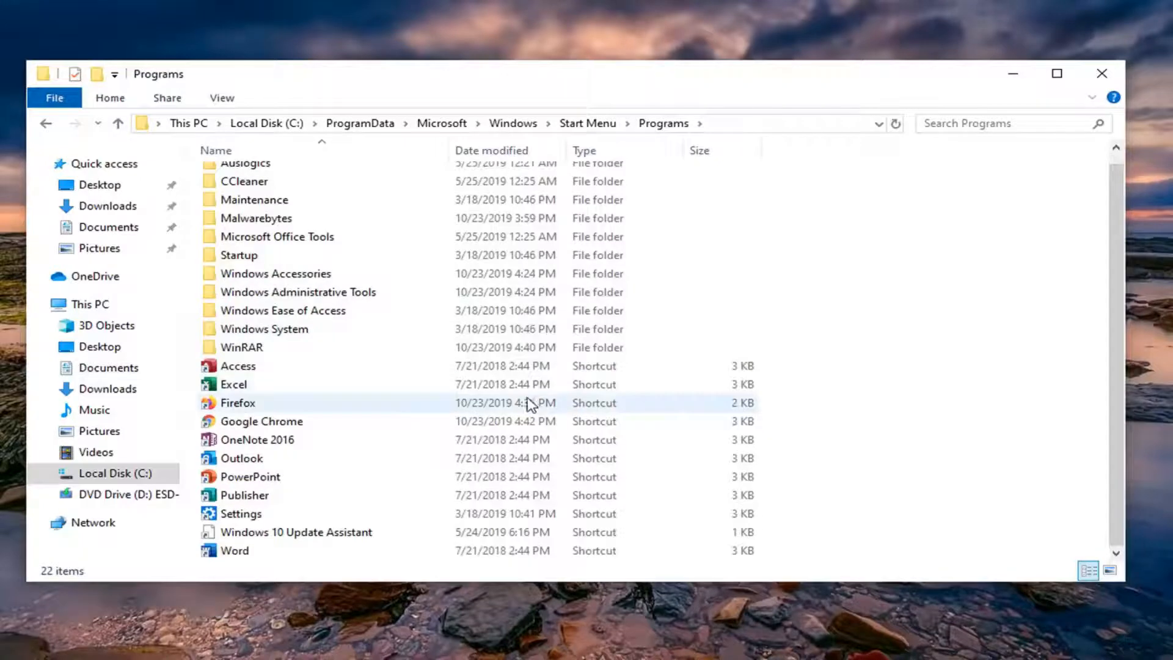
mouse_move(263, 391)
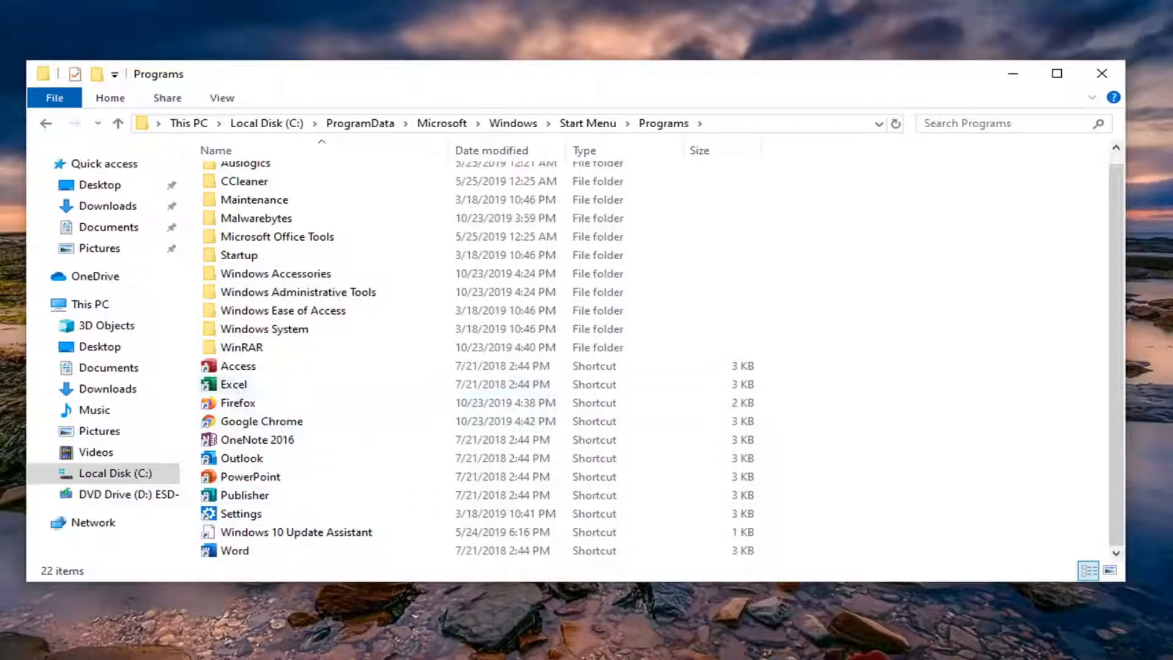
left_click(240, 513)
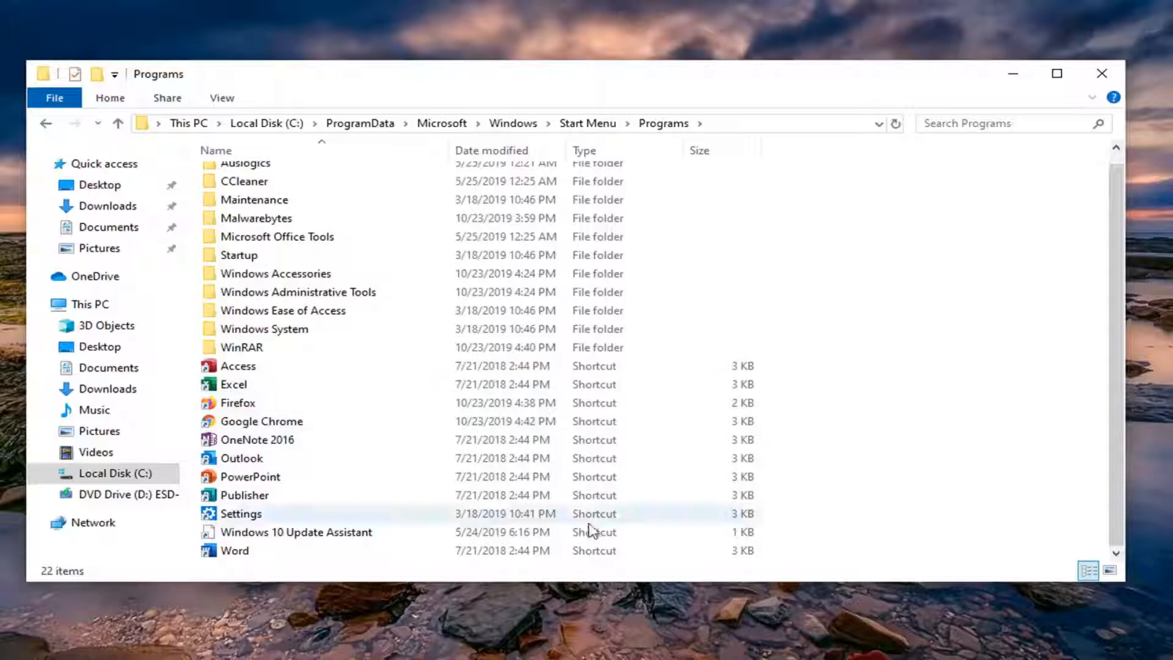
left_click(261, 421)
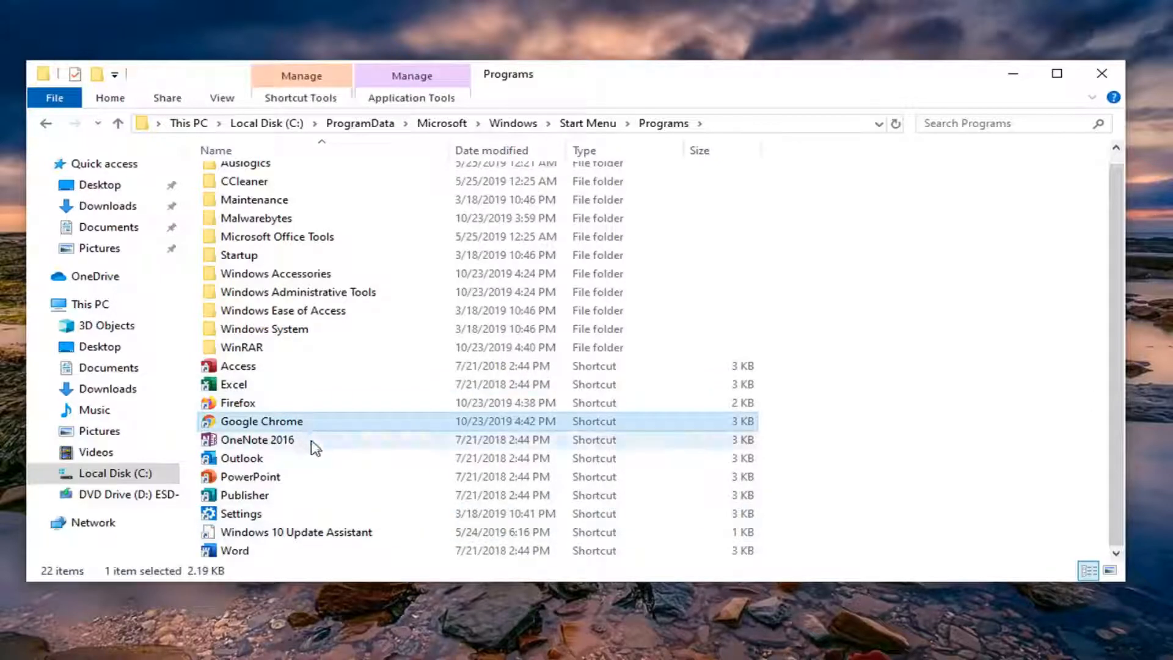
mouse_move(359, 404)
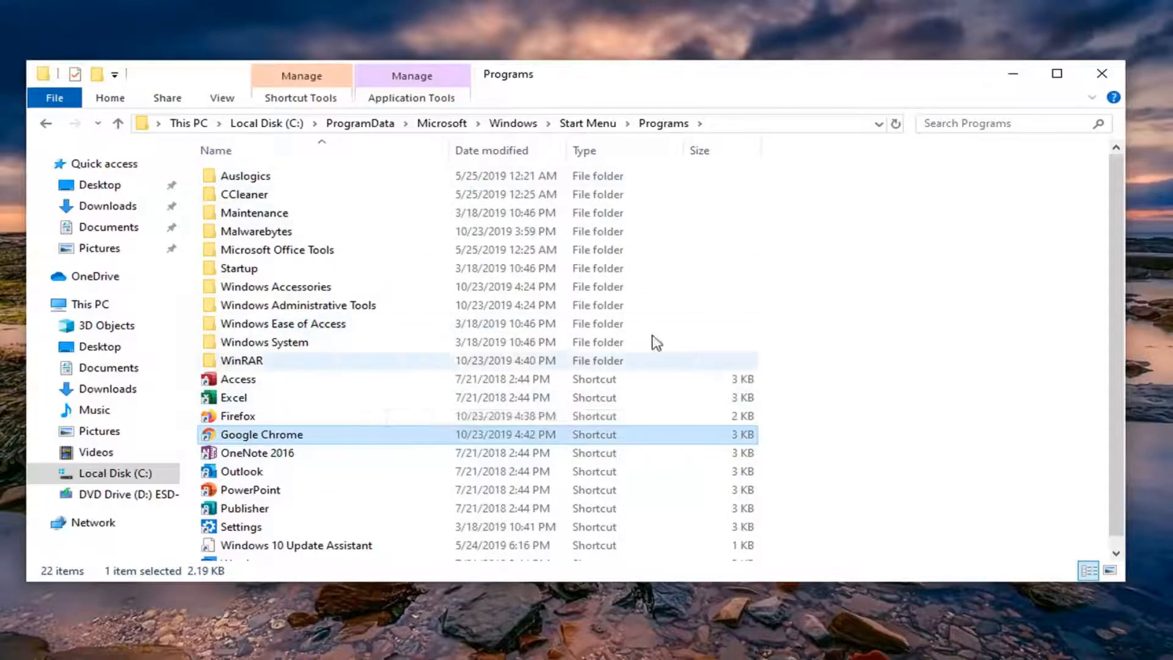
mouse_move(292, 427)
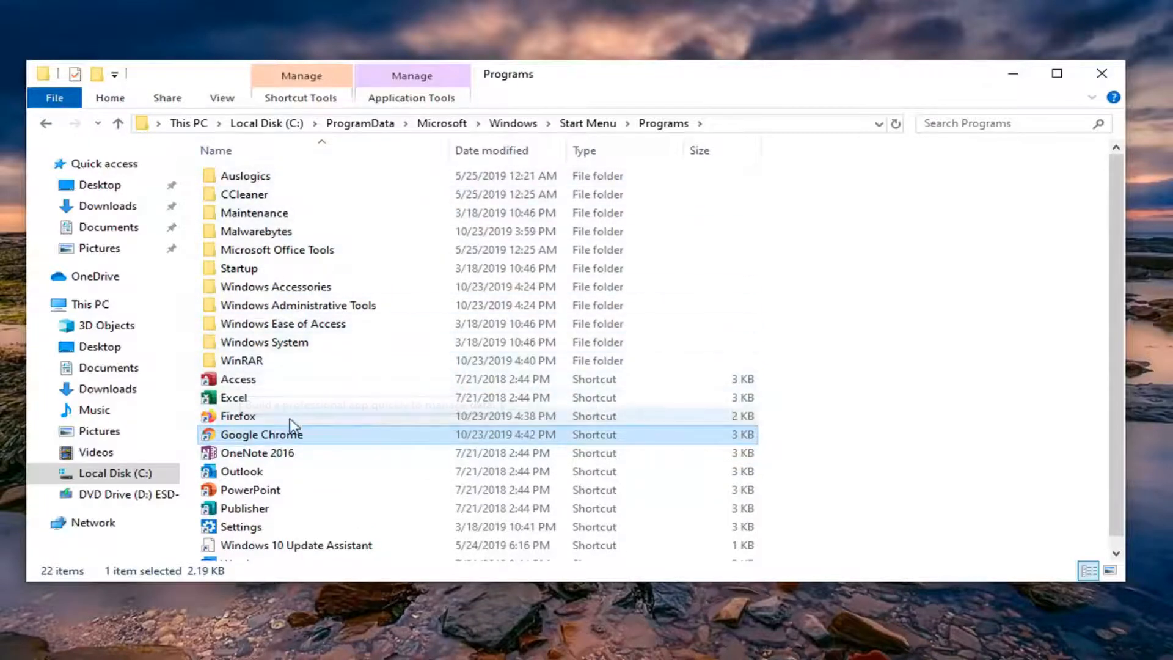
scroll("down", 3)
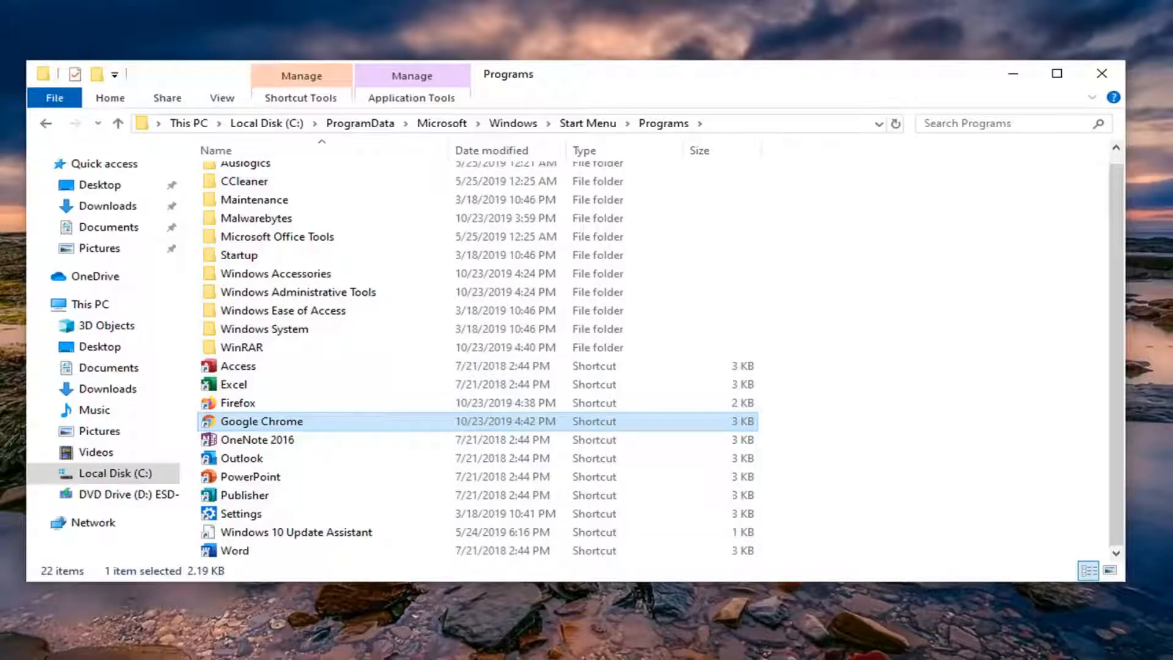
mouse_move(665, 290)
type("windows powershell")
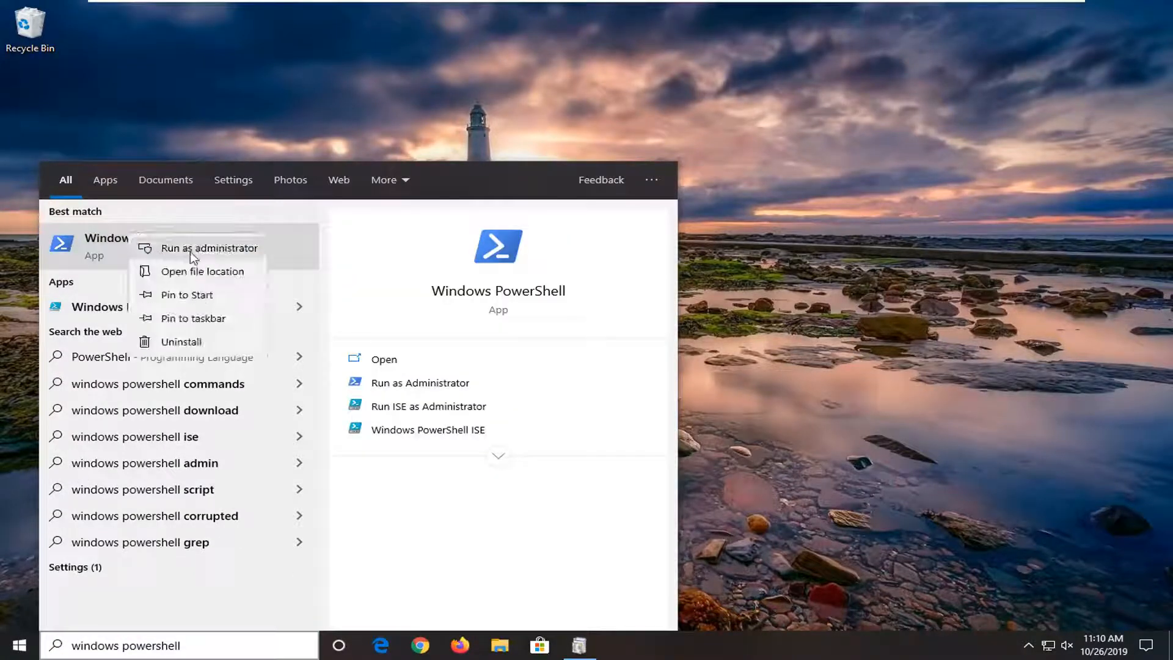
Step: Run Windows PowerShell as administrator and approve the User Account Control prompt
left_click(210, 248)
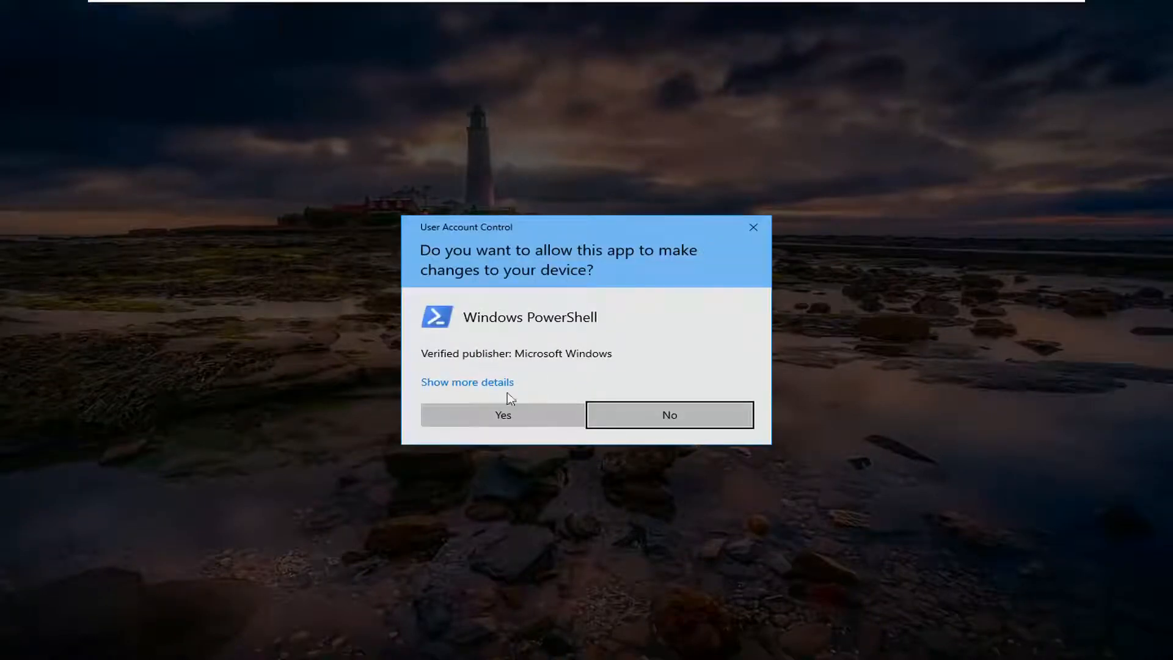
left_click(503, 414)
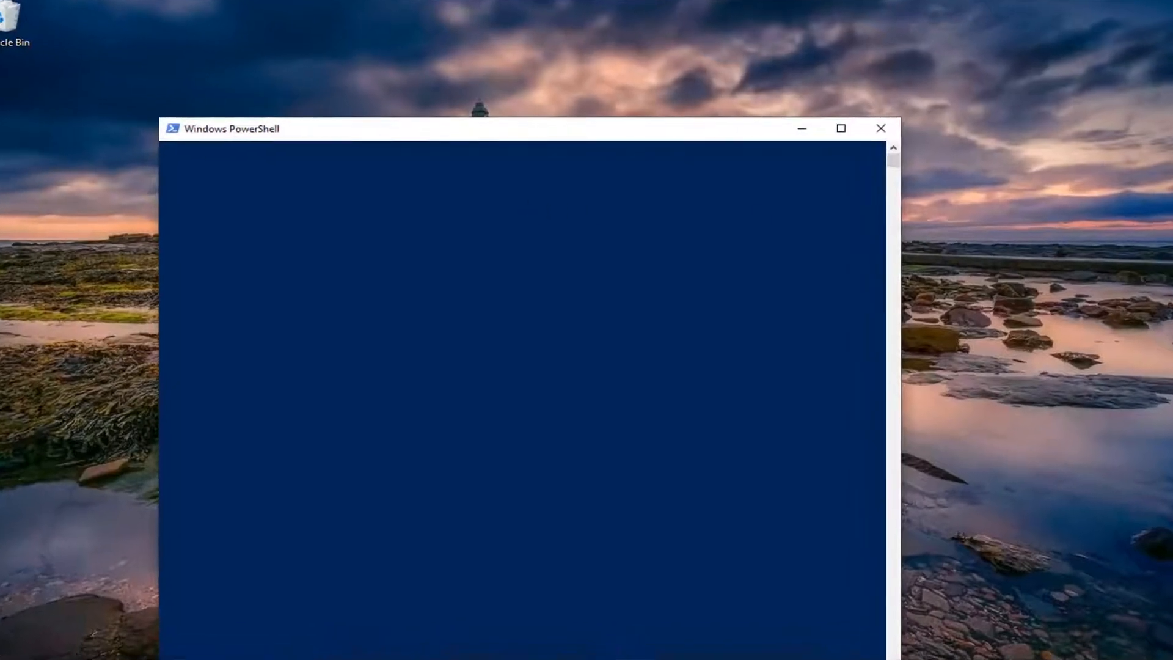
Step: Drag the administrator PowerShell window toward the screen centre, with the system32 prompt ready
left_click_drag(487, 128, 479, 127)
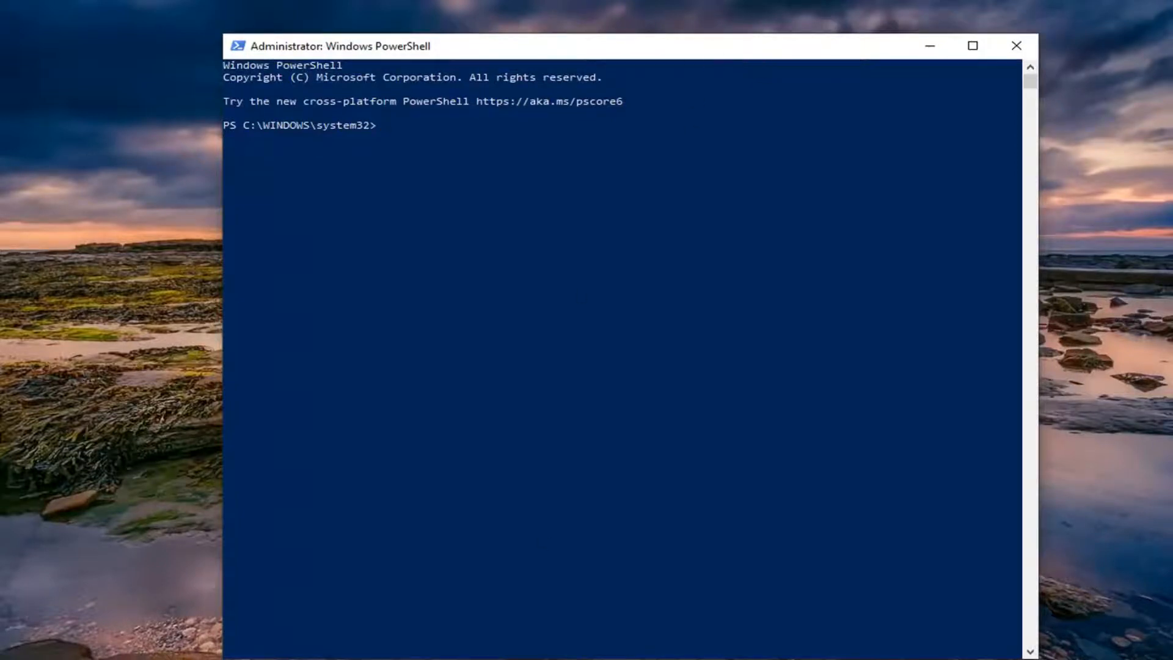
mouse_move(487, 174)
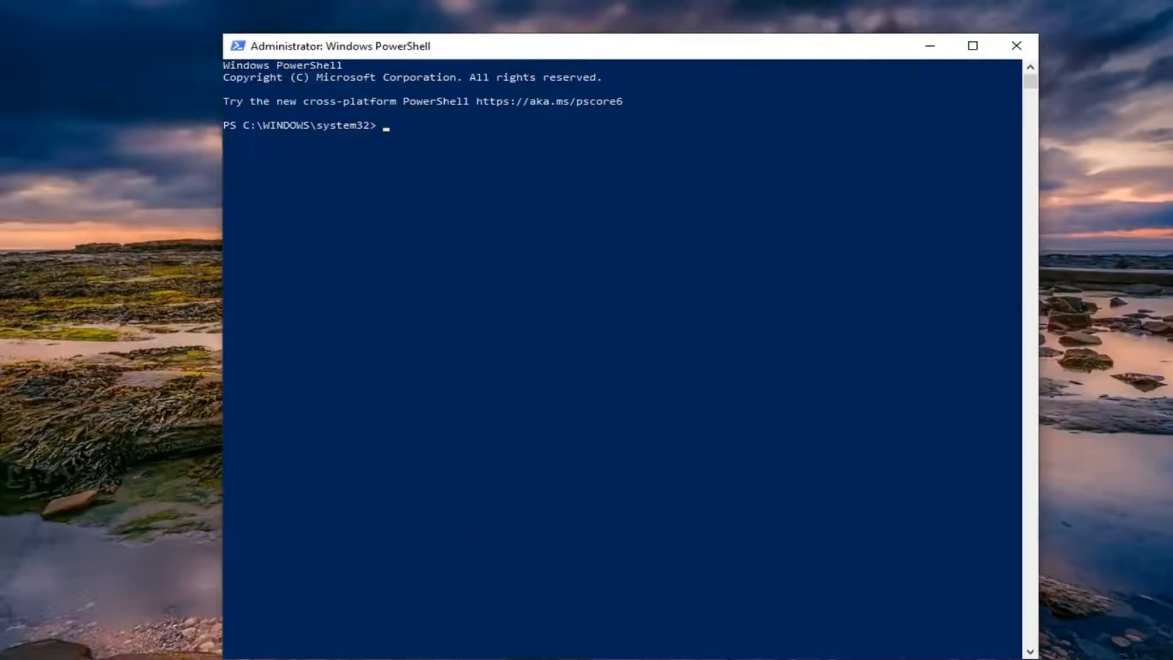
mouse_move(626, 54)
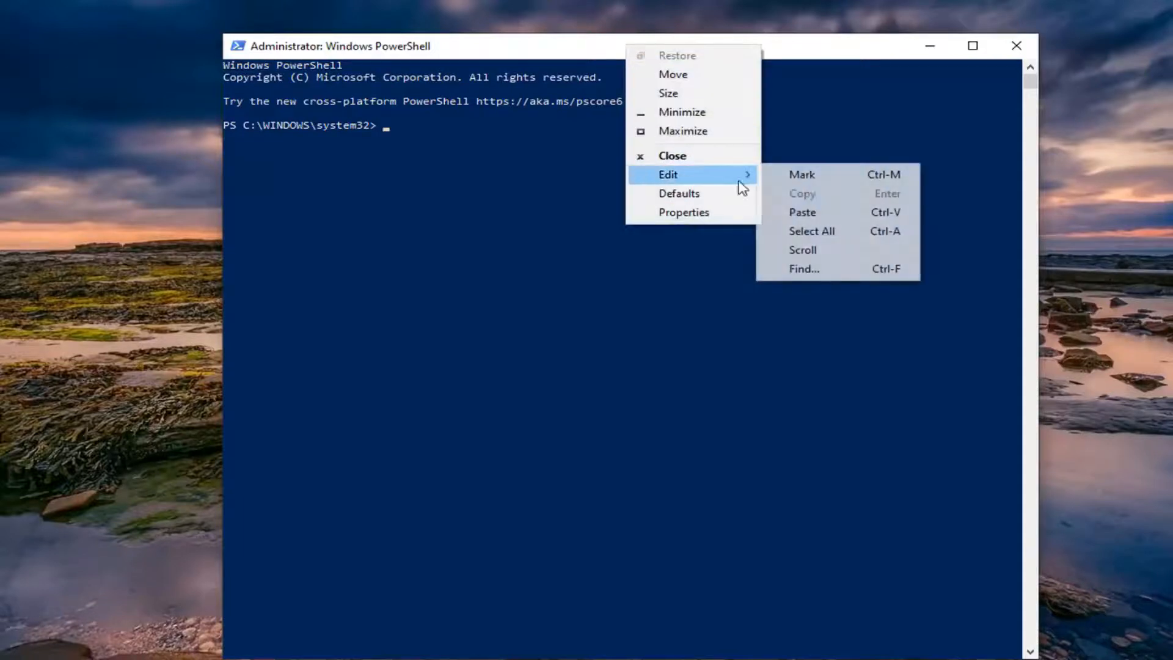
Step: Paste and run tdlrecover.exe with reregister, resetlayout and resetcache, then close PowerShell
left_click(801, 212)
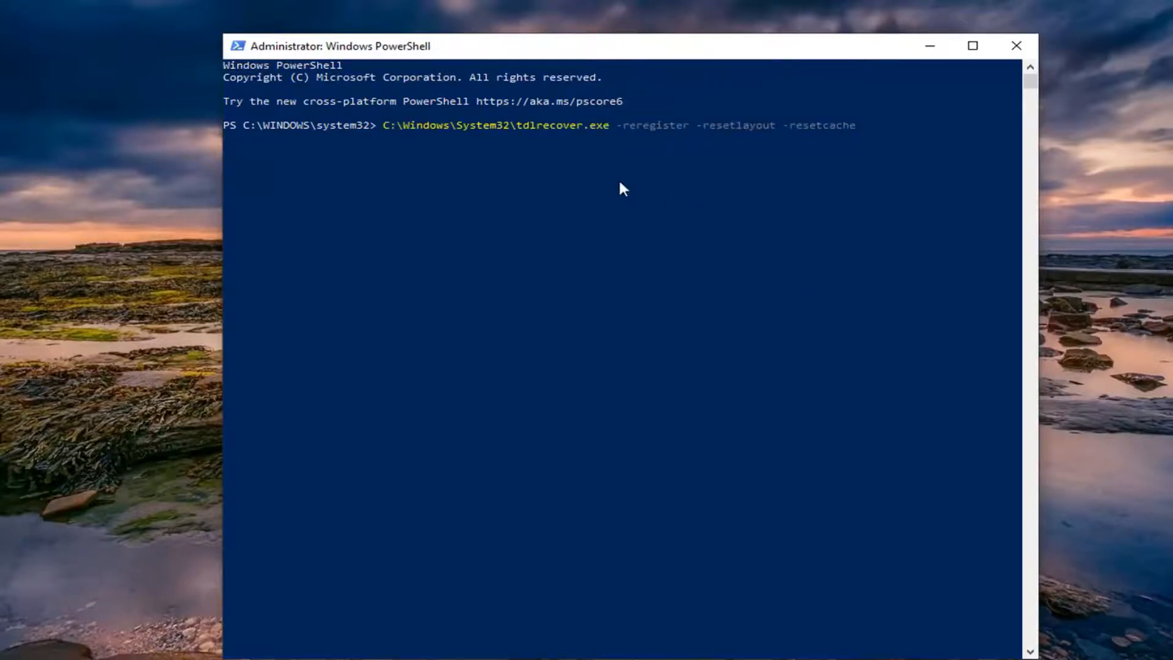
key("Return")
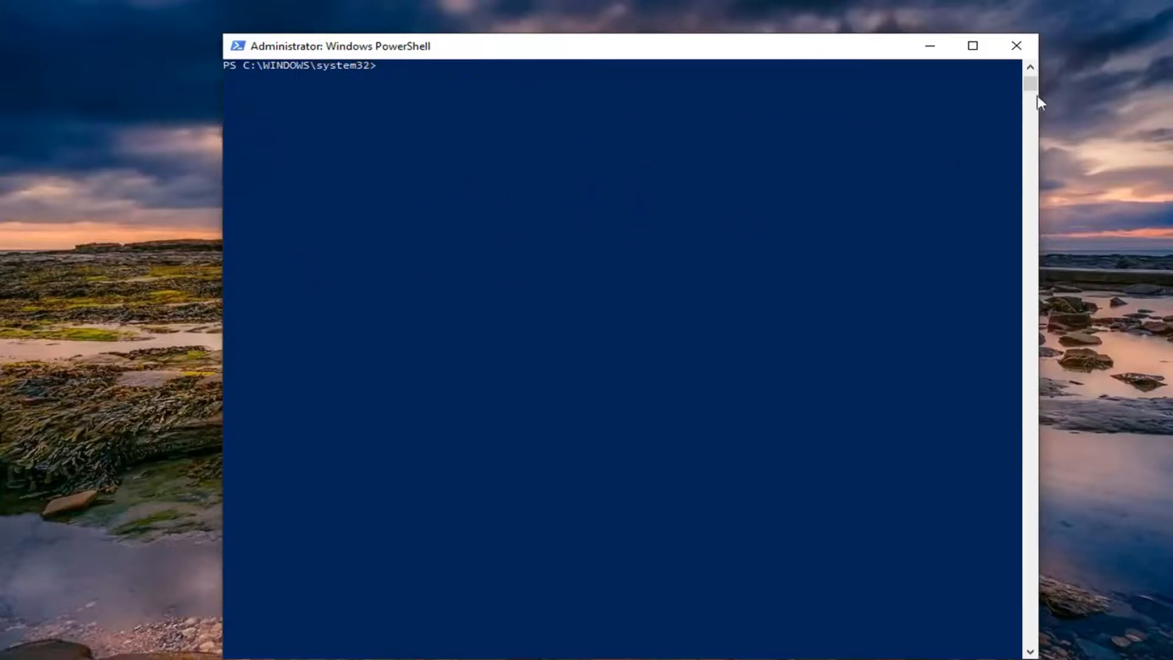
left_click(1017, 45)
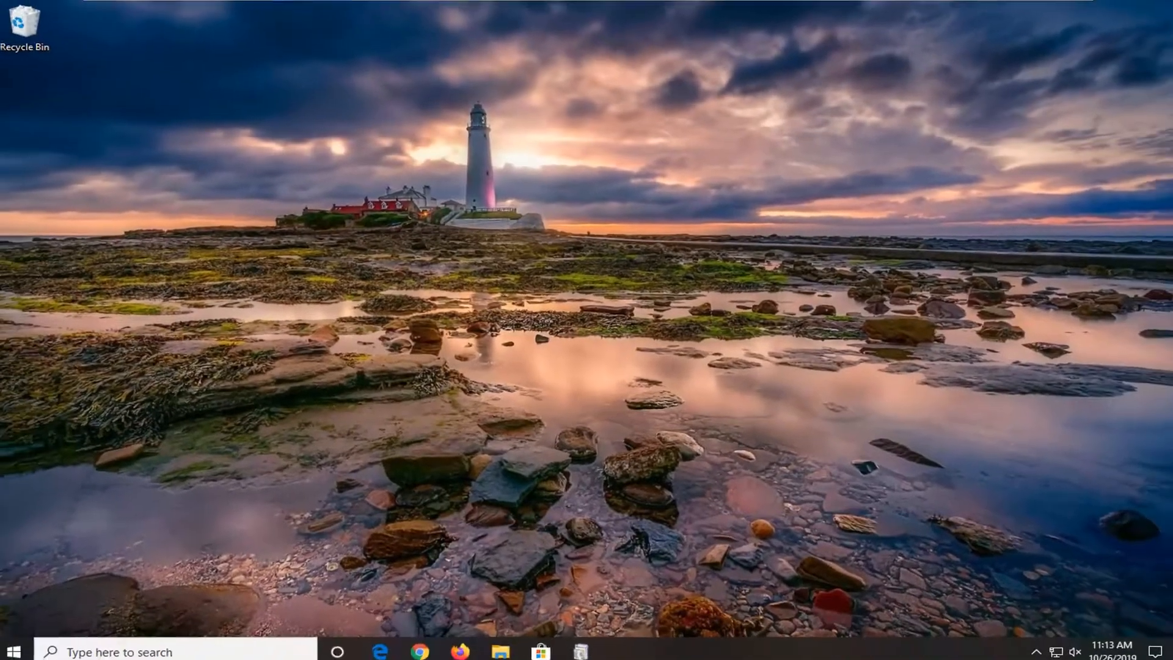